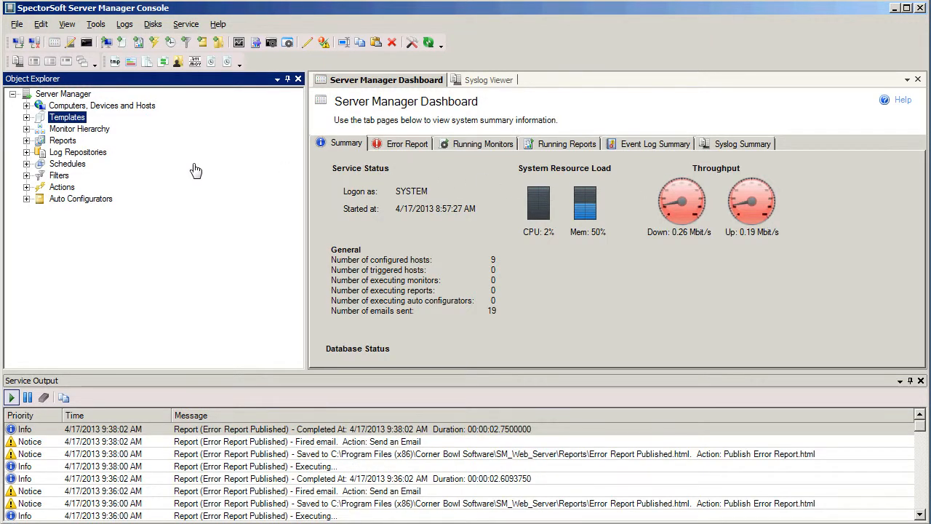
{"action": "mouse_move", "coordinate": [61, 139]}
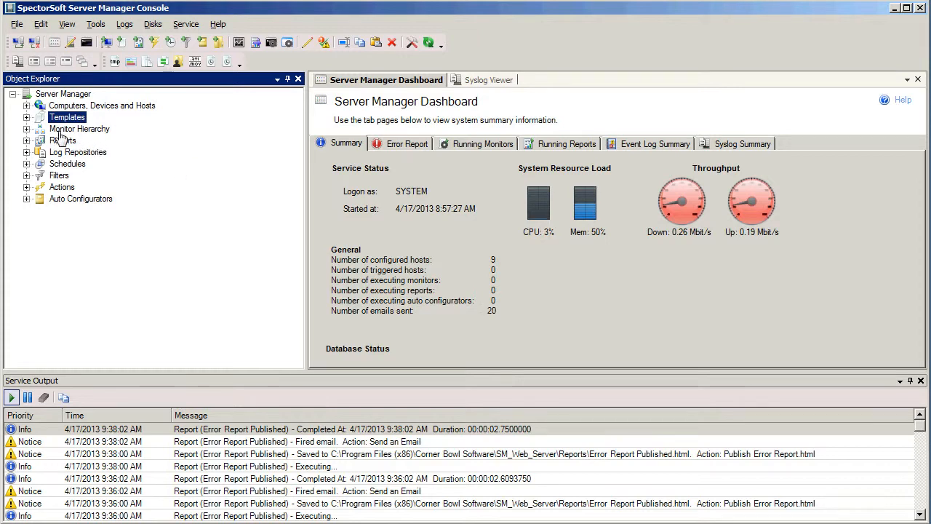
Step: Expand Templates in Object Explorer, briefly expanding and collapsing Sample Templates
{"action": "left_click", "coordinate": [26, 117]}
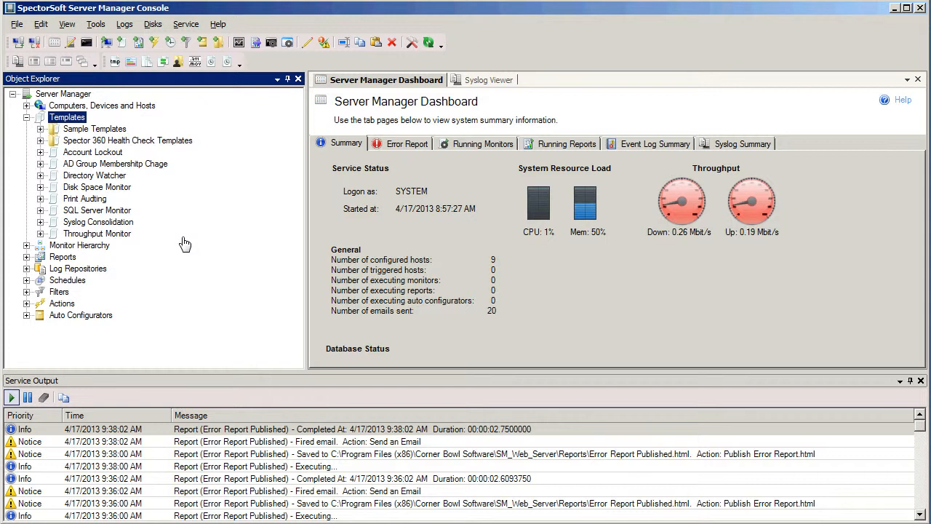
{"action": "mouse_move", "coordinate": [176, 234]}
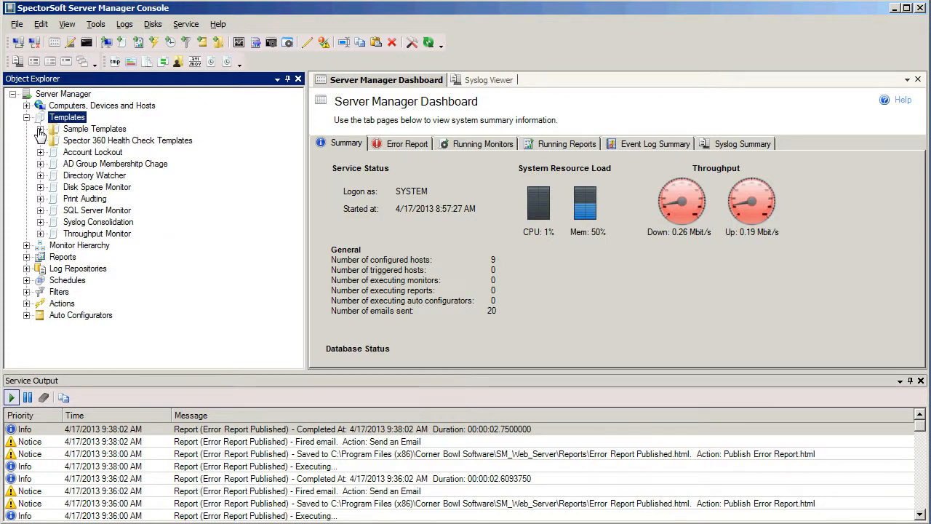
{"action": "left_click", "coordinate": [53, 129]}
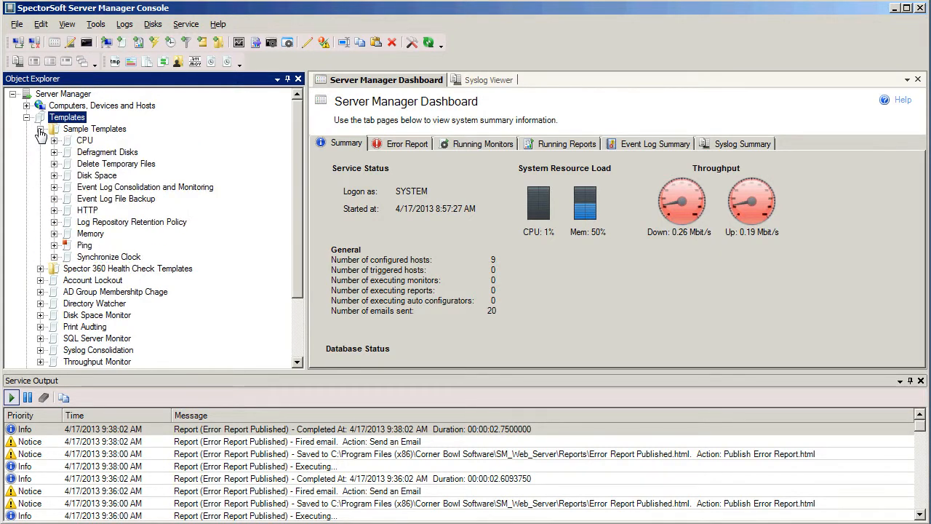
{"action": "left_click", "coordinate": [41, 129]}
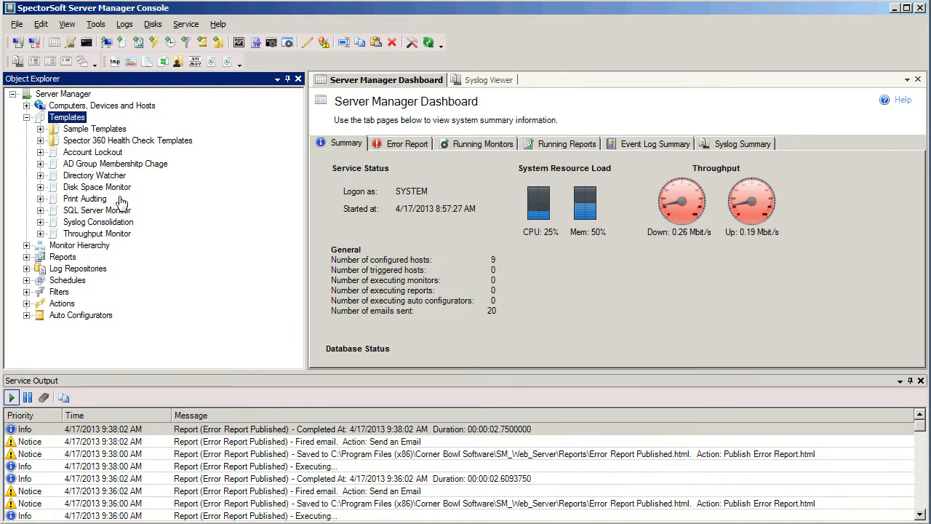
{"action": "mouse_move", "coordinate": [175, 220]}
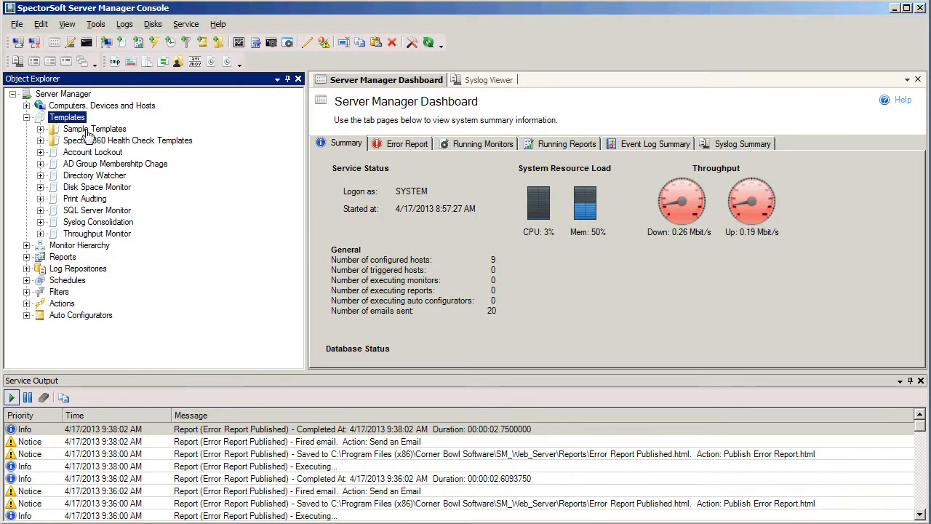
Step: Choose New Template... from the Templates context menu
{"action": "right_click", "coordinate": [67, 117]}
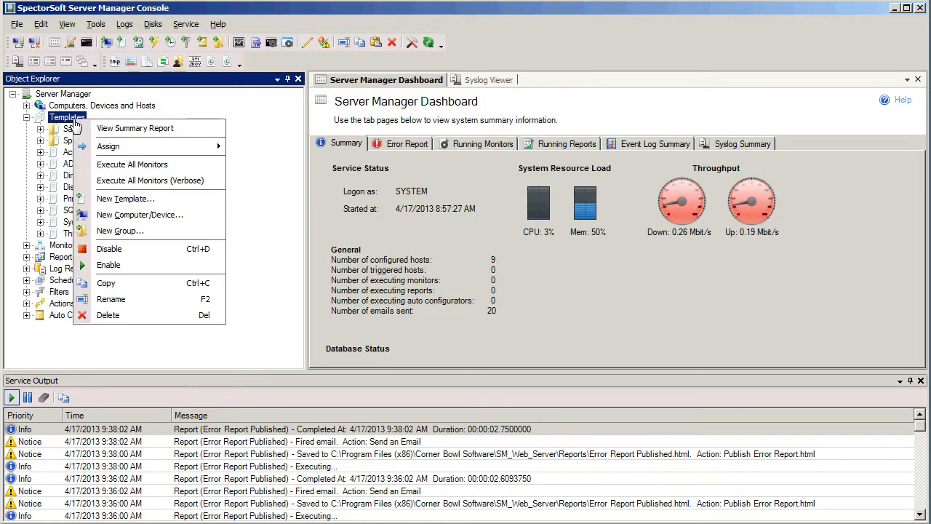
{"action": "mouse_move", "coordinate": [126, 198]}
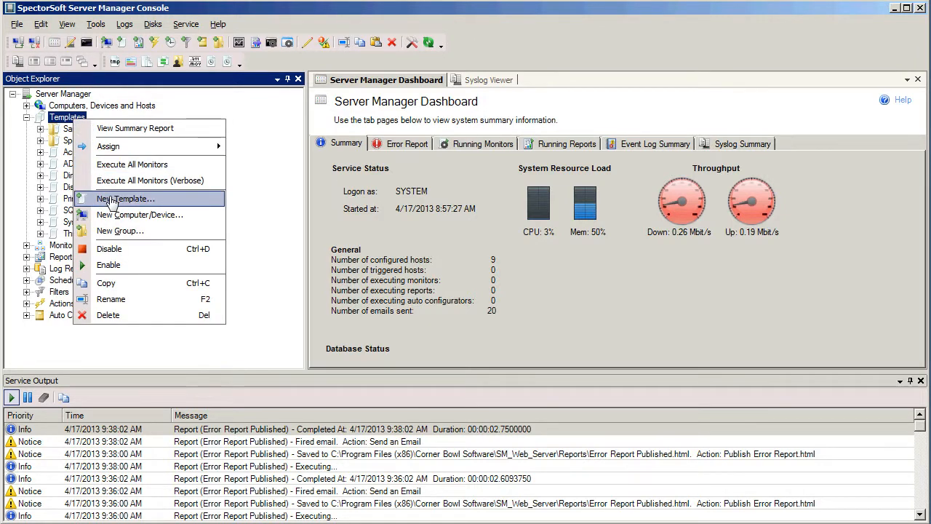
{"action": "left_click", "coordinate": [126, 198]}
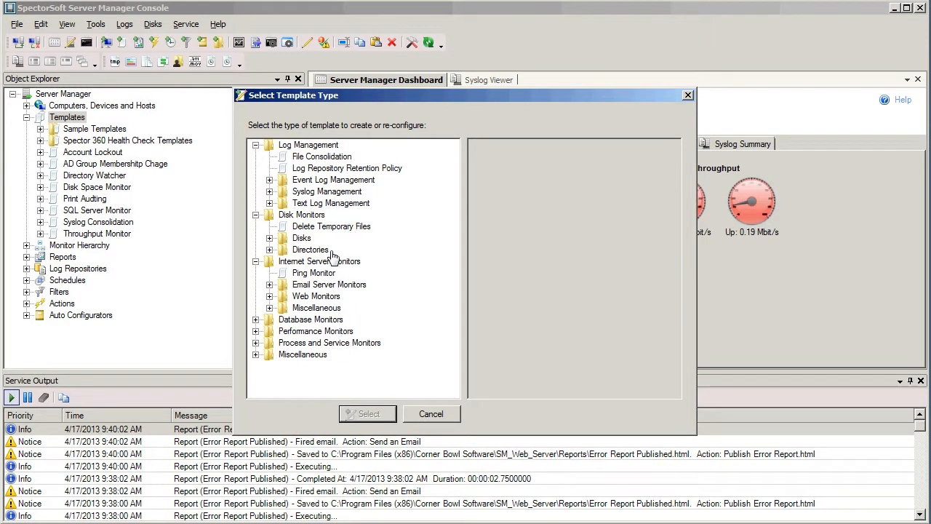
Step: Browse the template categories and pick Active Directory Monitor under Miscellaneous
{"action": "left_click", "coordinate": [269, 179]}
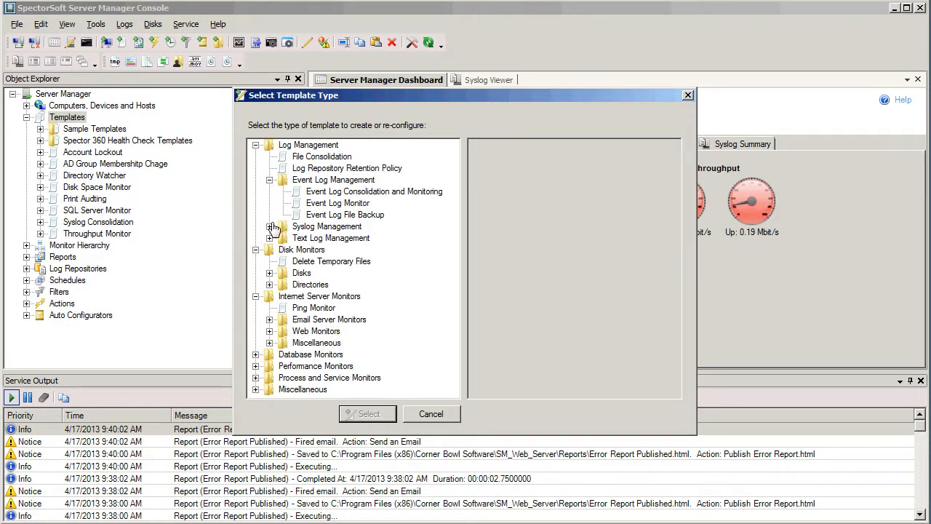
{"action": "left_click", "coordinate": [270, 226]}
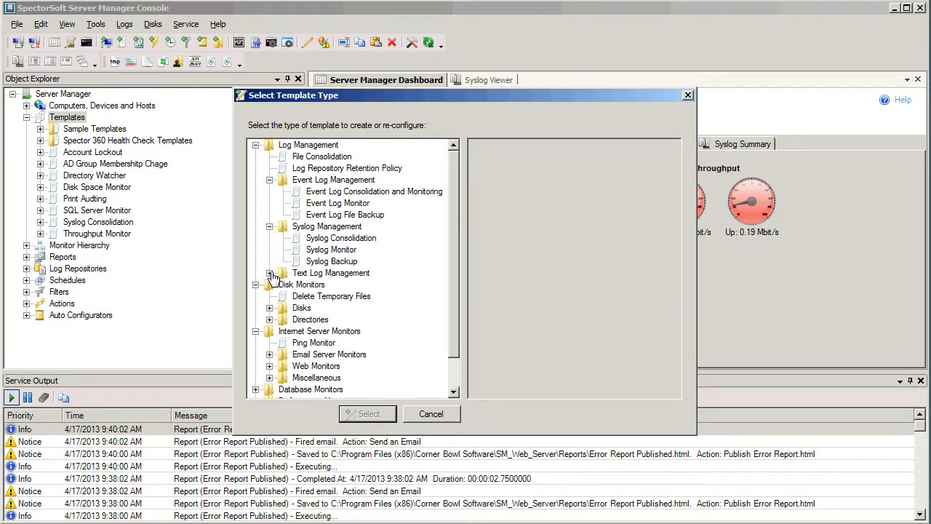
{"action": "left_click", "coordinate": [271, 273]}
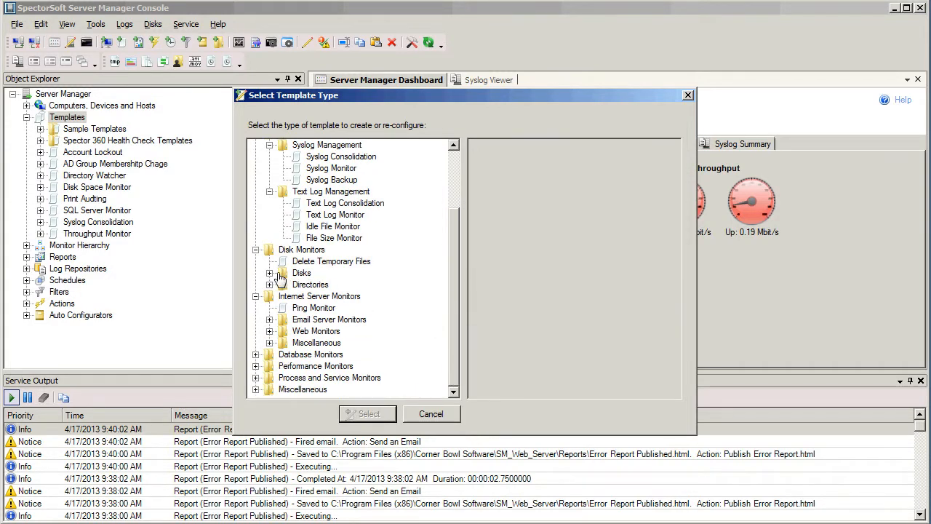
{"action": "left_click", "coordinate": [269, 273]}
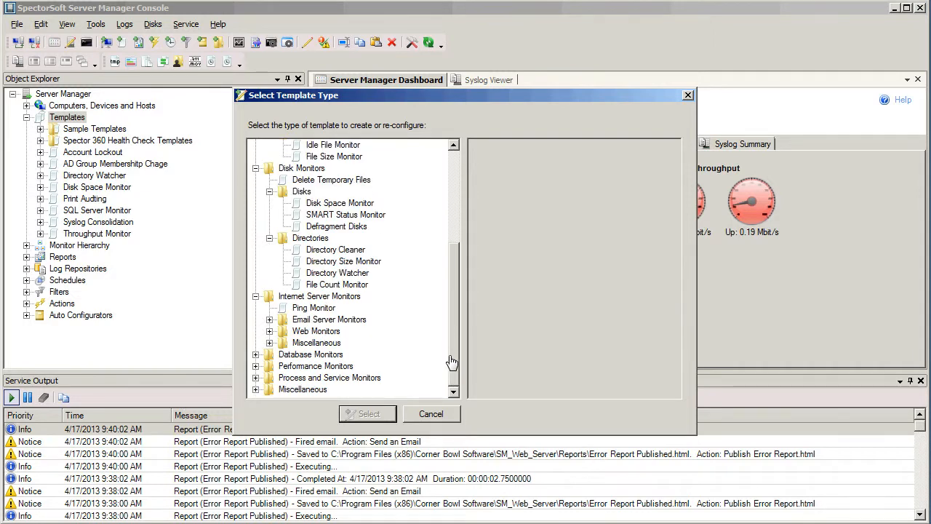
{"action": "mouse_move", "coordinate": [422, 369]}
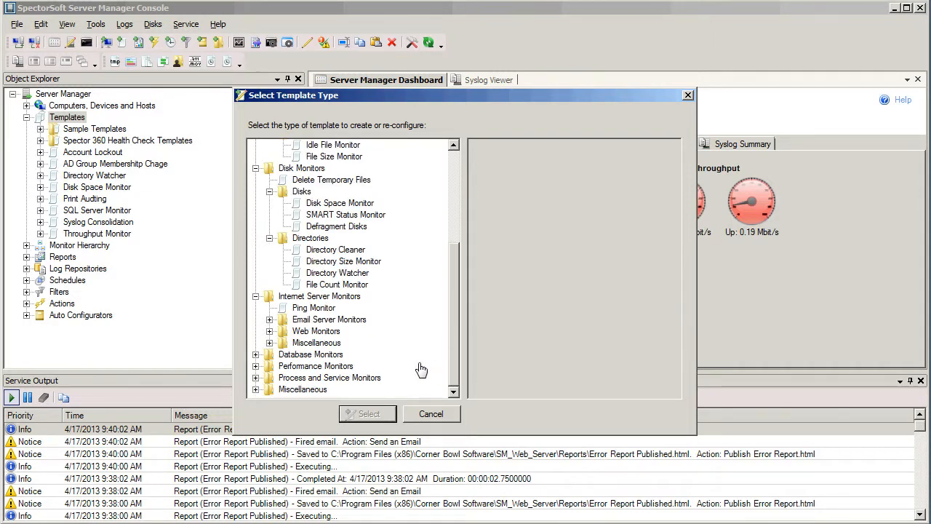
{"action": "mouse_move", "coordinate": [389, 369]}
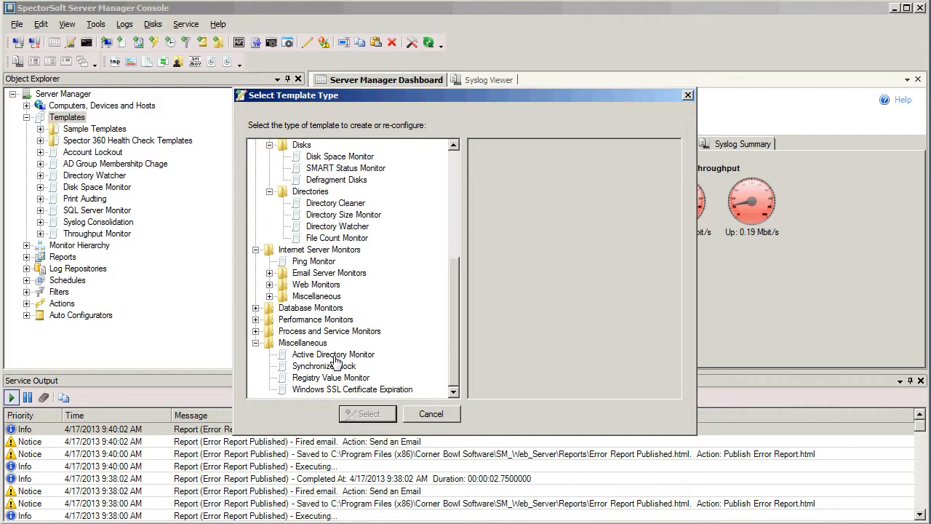
{"action": "left_click", "coordinate": [334, 354]}
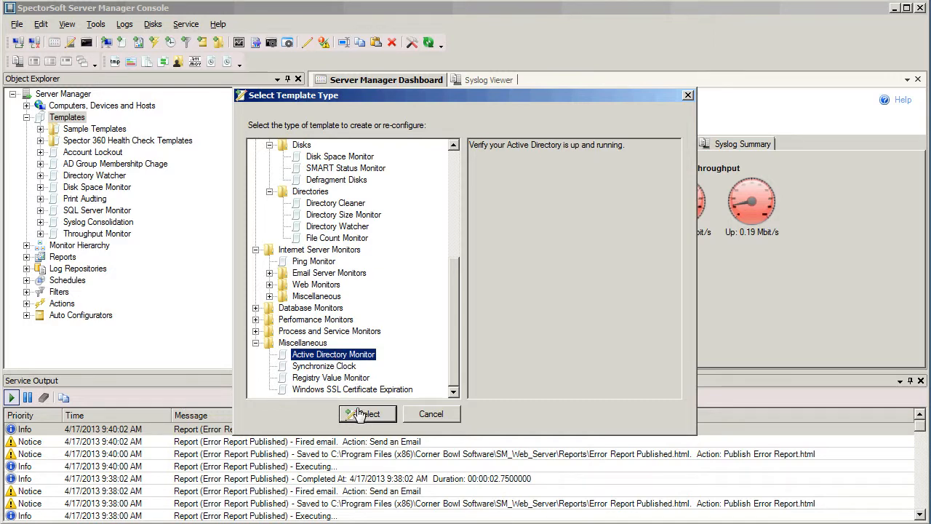
Step: Confirm Active Directory Monitor with Select to open its Template Properties
{"action": "left_click", "coordinate": [368, 413]}
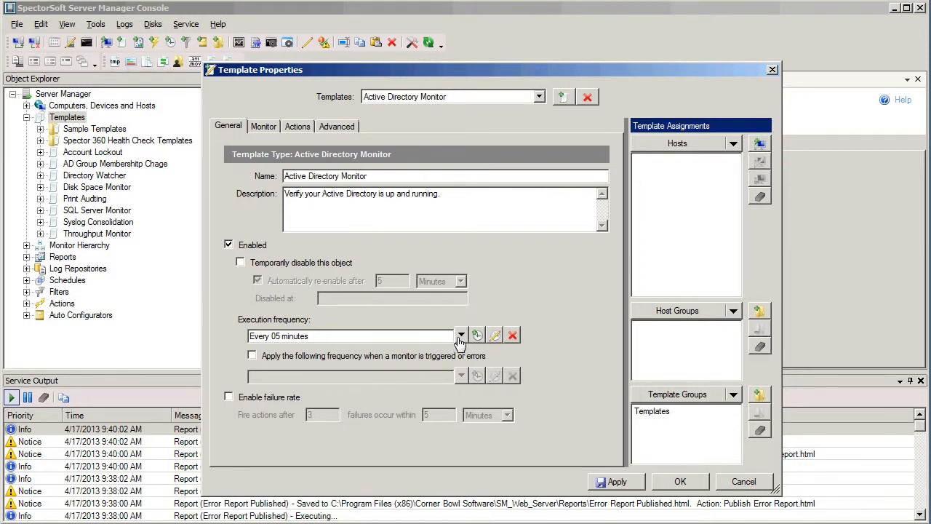
{"action": "left_click", "coordinate": [460, 335]}
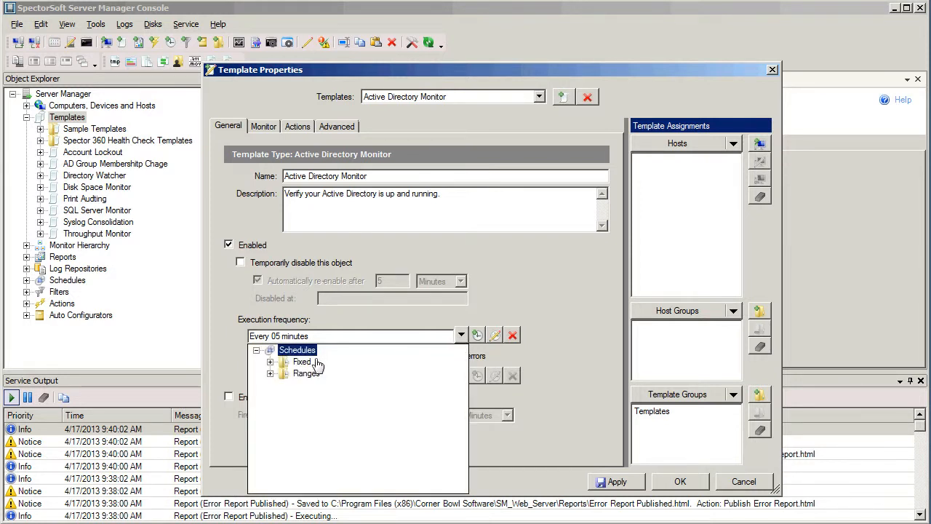
{"action": "left_click", "coordinate": [271, 361]}
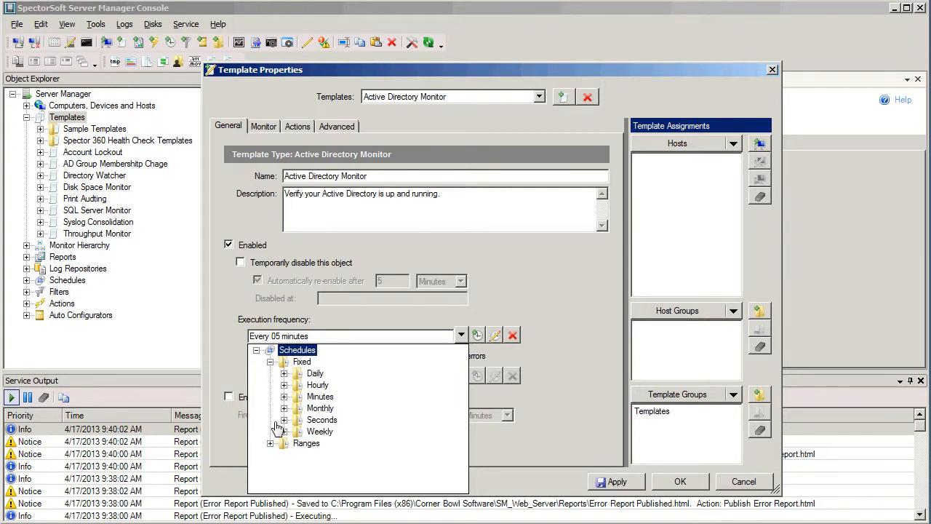
{"action": "mouse_move", "coordinate": [270, 451]}
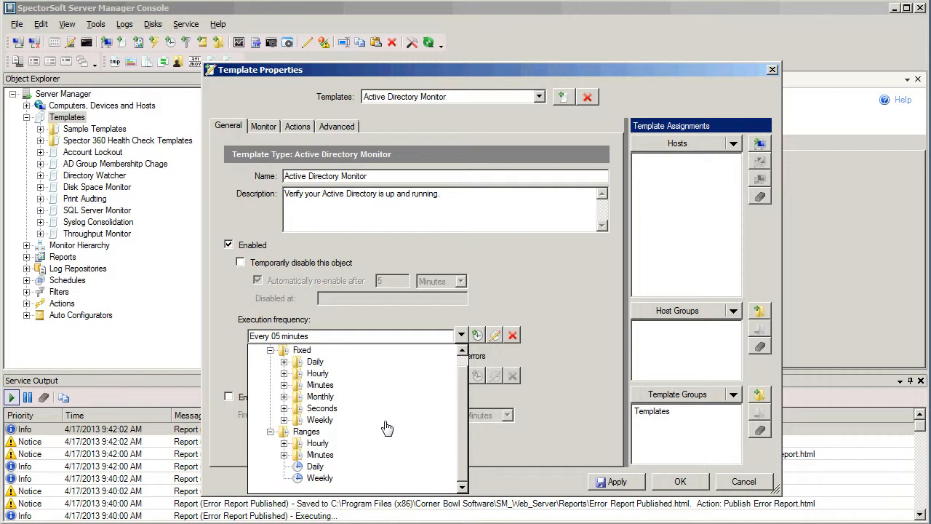
{"action": "left_click", "coordinate": [460, 335]}
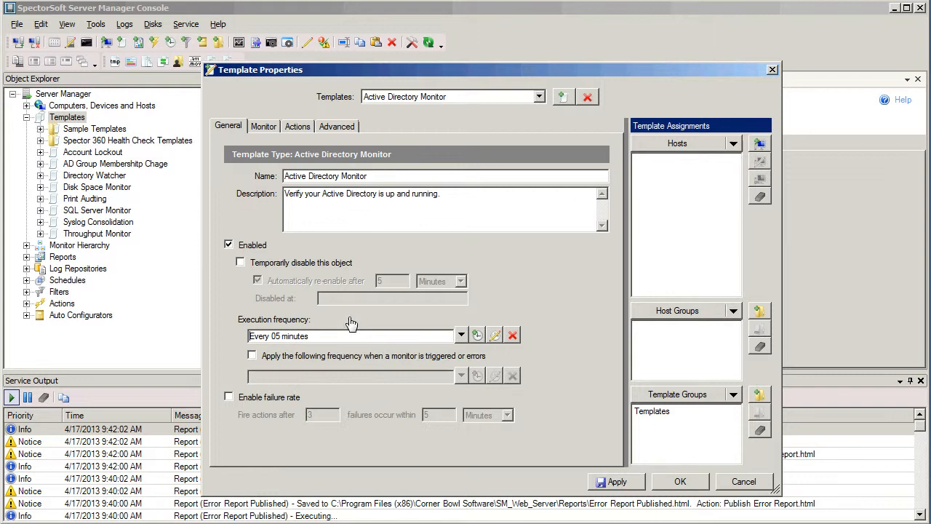
{"action": "mouse_move", "coordinate": [509, 362]}
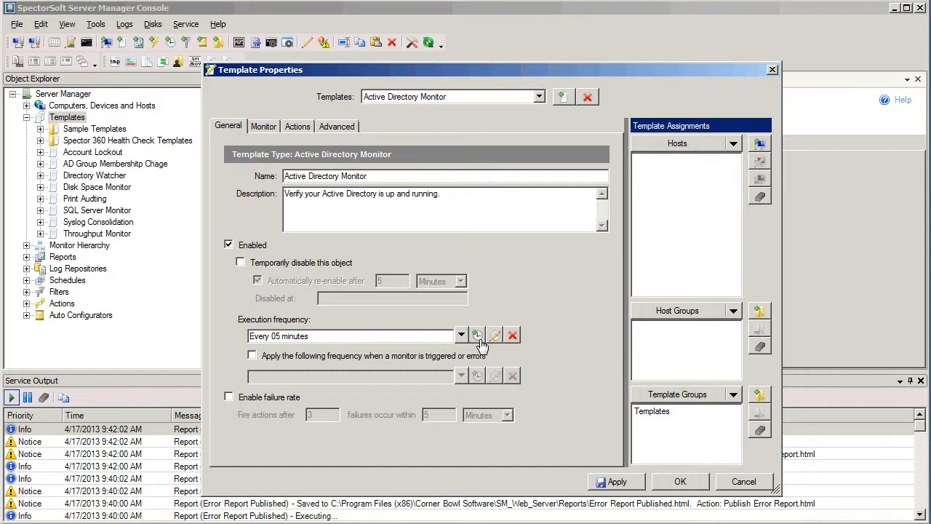
{"action": "left_click", "coordinate": [477, 335]}
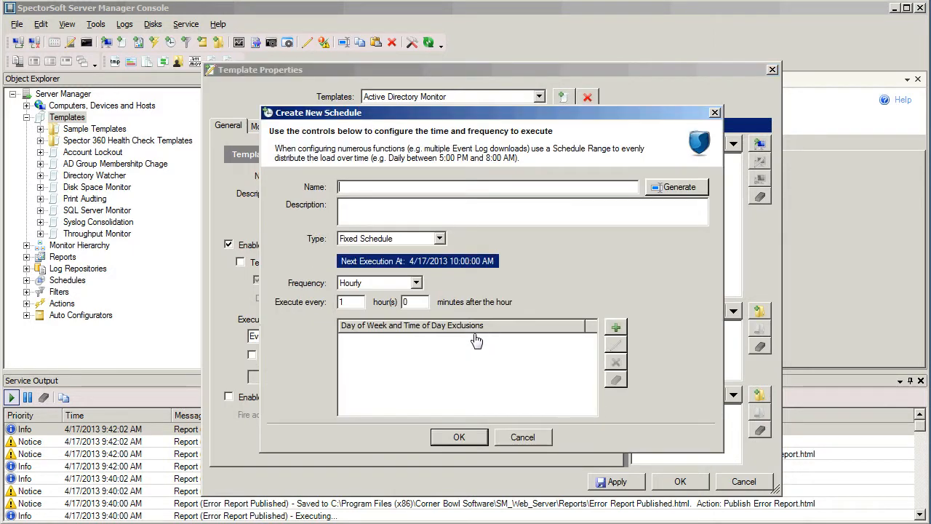
{"action": "mouse_move", "coordinate": [522, 436]}
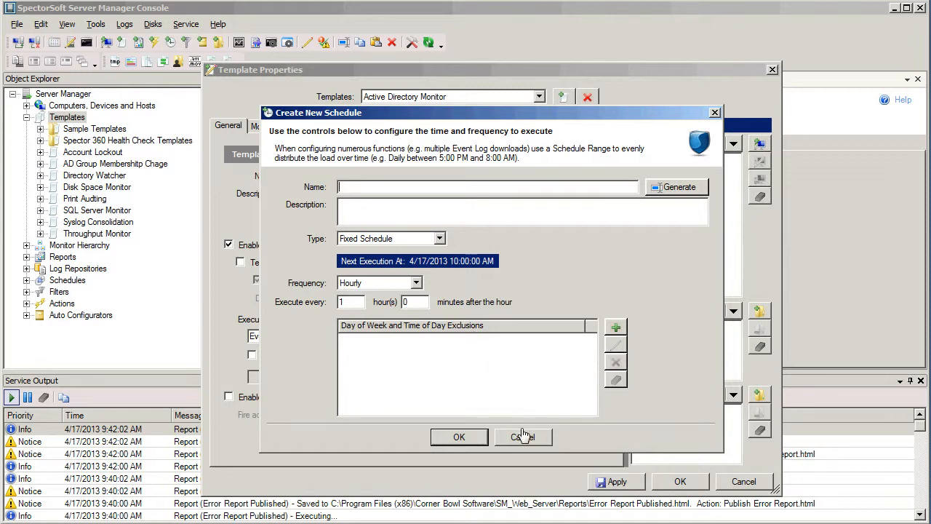
{"action": "left_click", "coordinate": [523, 437]}
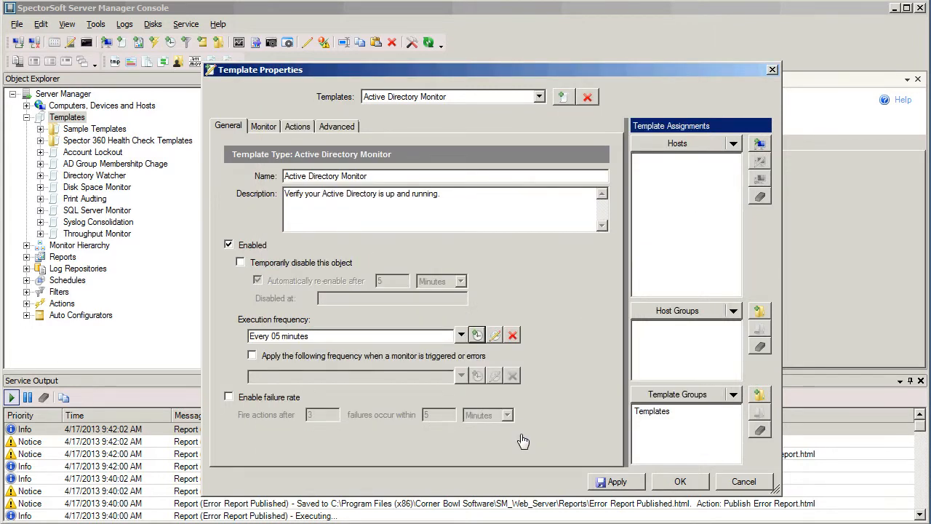
{"action": "mouse_move", "coordinate": [415, 346]}
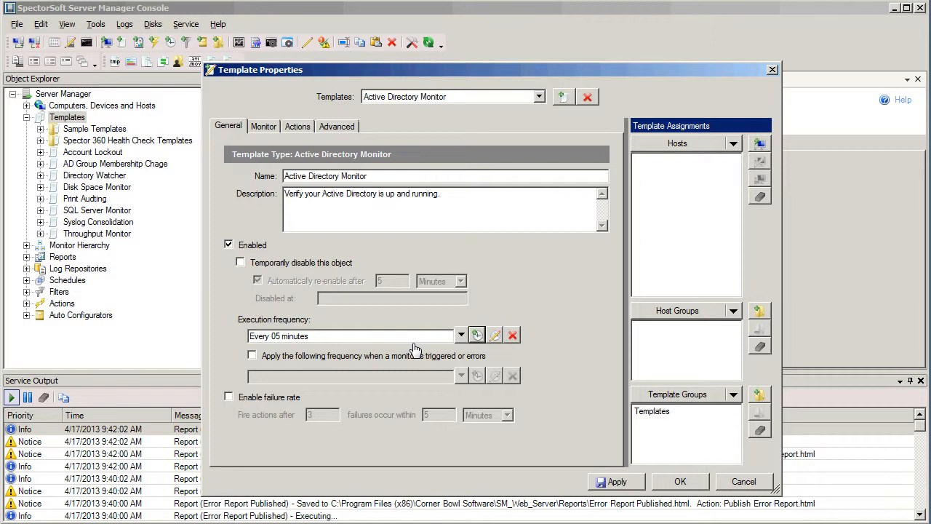
{"action": "mouse_move", "coordinate": [406, 350]}
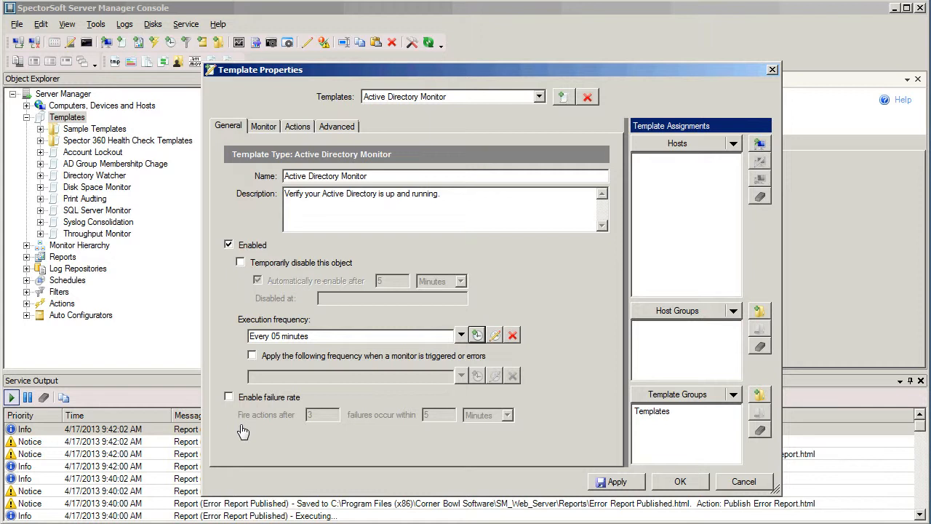
{"action": "mouse_move", "coordinate": [246, 400]}
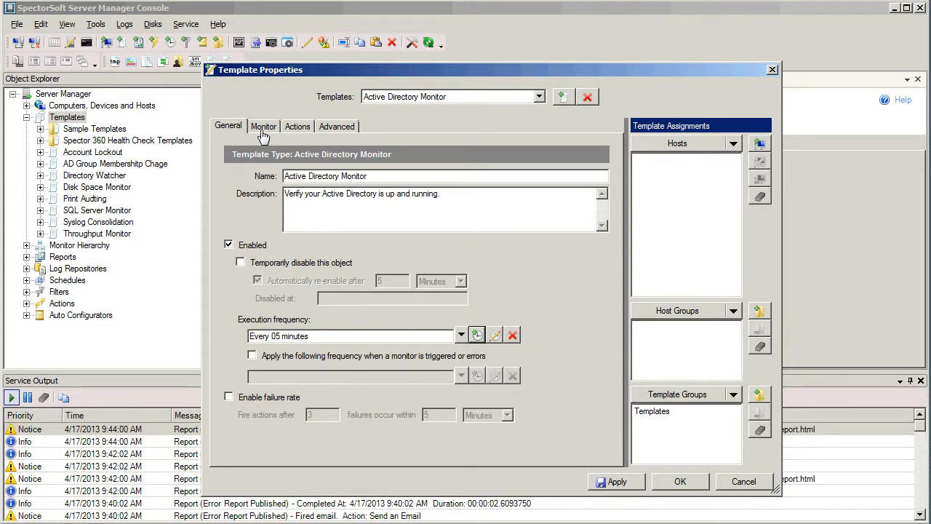
Step: View the template's Active Directory LDAP settings, then its Actions tab
{"action": "left_click", "coordinate": [264, 126]}
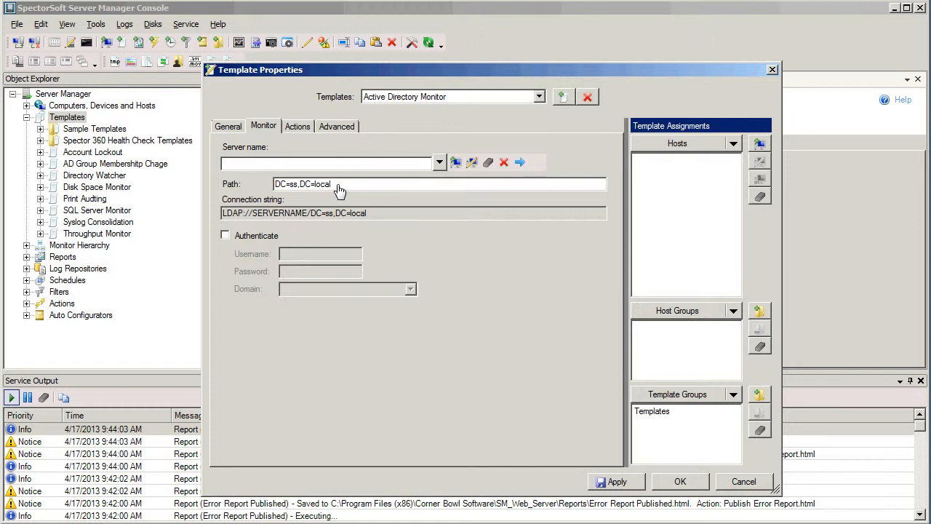
{"action": "mouse_move", "coordinate": [302, 139]}
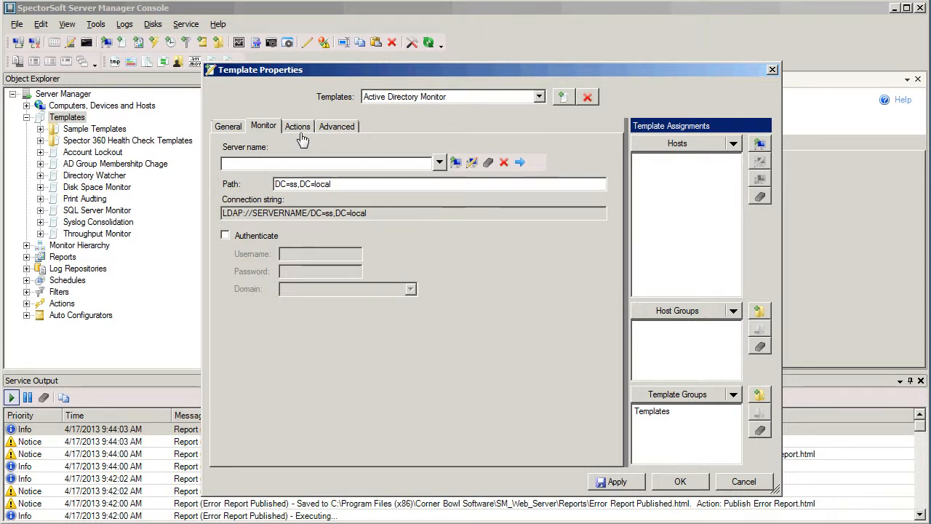
{"action": "left_click", "coordinate": [297, 126]}
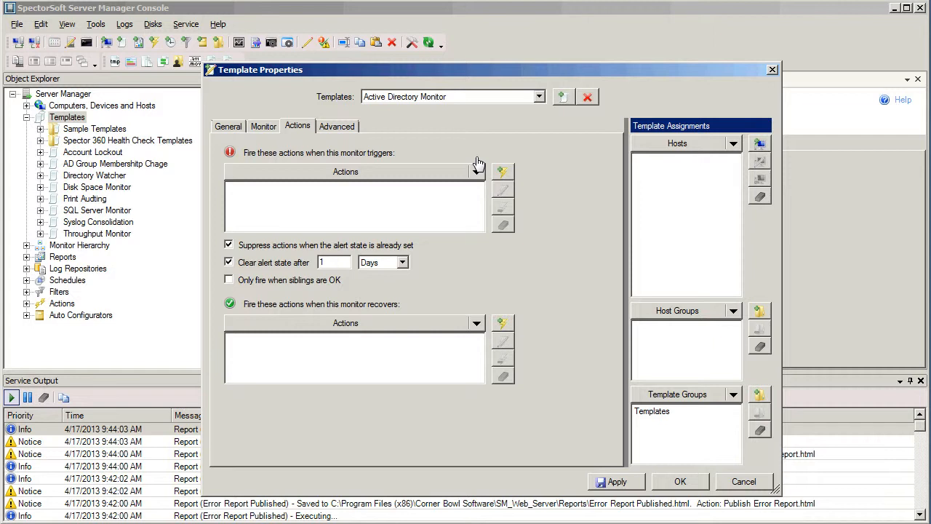
Step: Add Display Message Box as the monitor's trigger action
{"action": "left_click", "coordinate": [477, 171]}
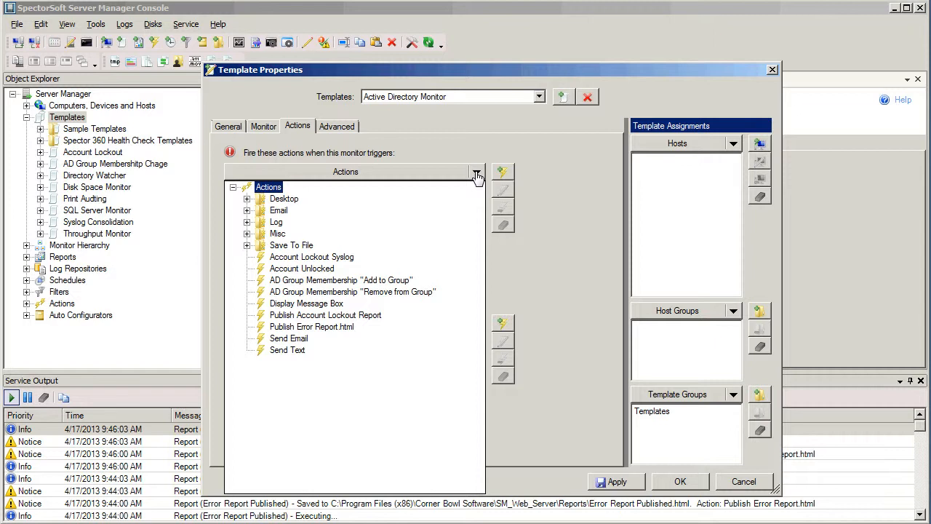
{"action": "mouse_move", "coordinate": [383, 186]}
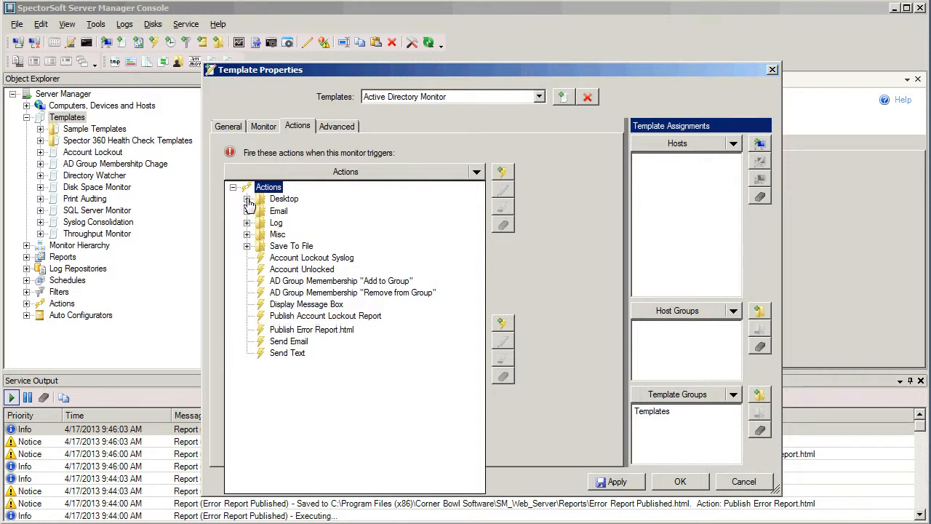
{"action": "left_click", "coordinate": [248, 198]}
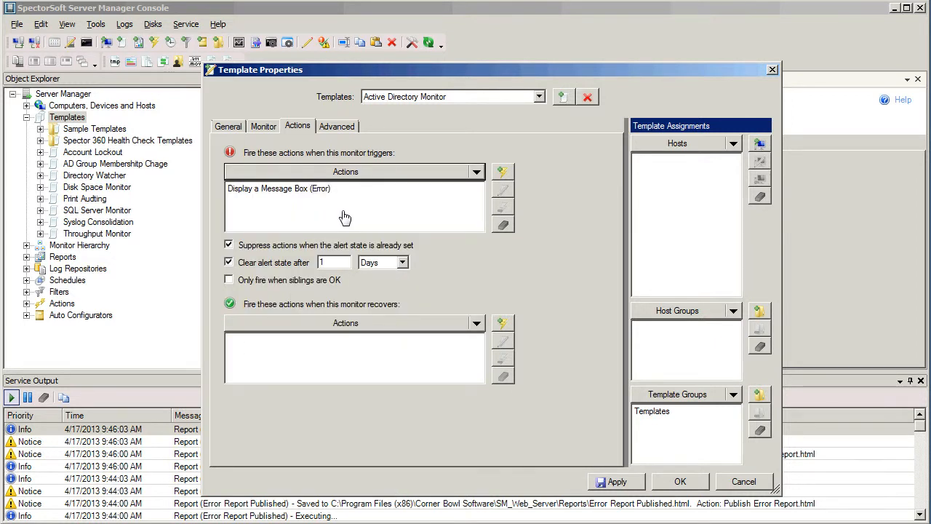
{"action": "mouse_move", "coordinate": [471, 298]}
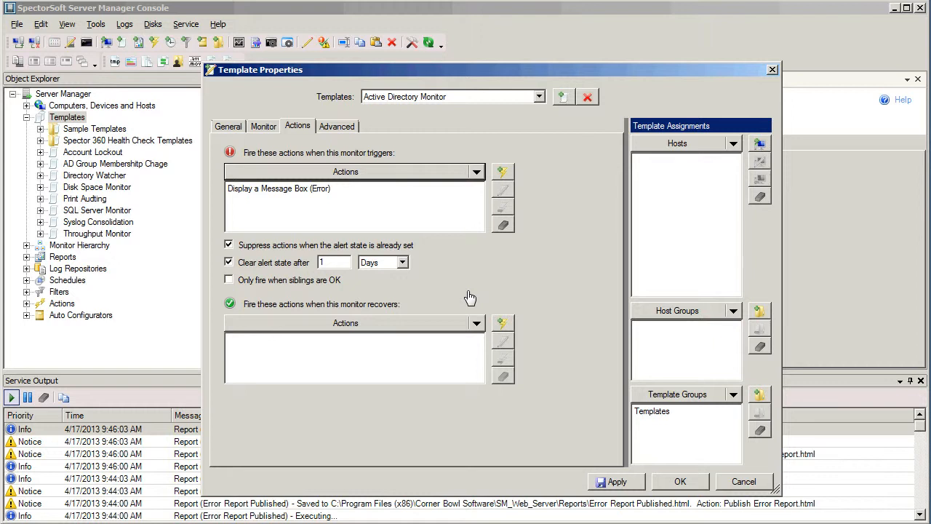
{"action": "mouse_move", "coordinate": [668, 483]}
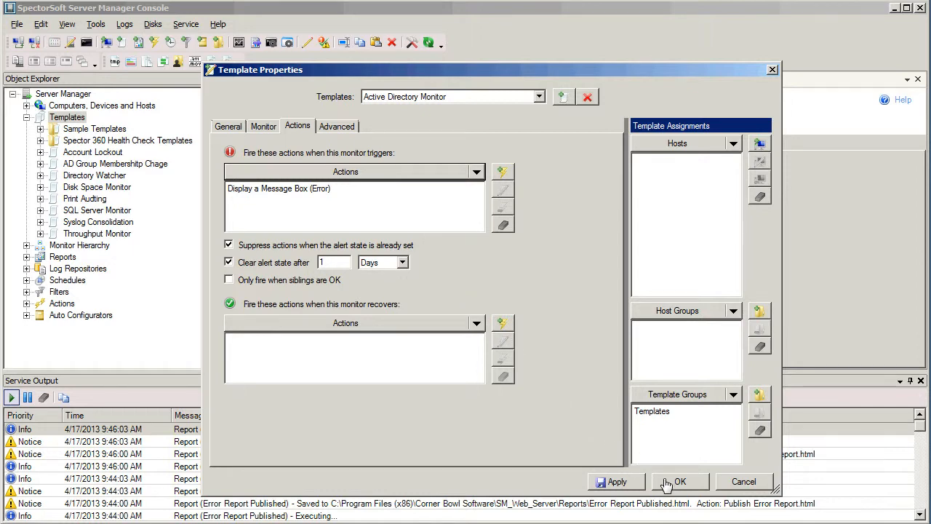
Step: Confirm Template Properties with OK to save the Active Directory Monitor template
{"action": "left_click", "coordinate": [679, 481]}
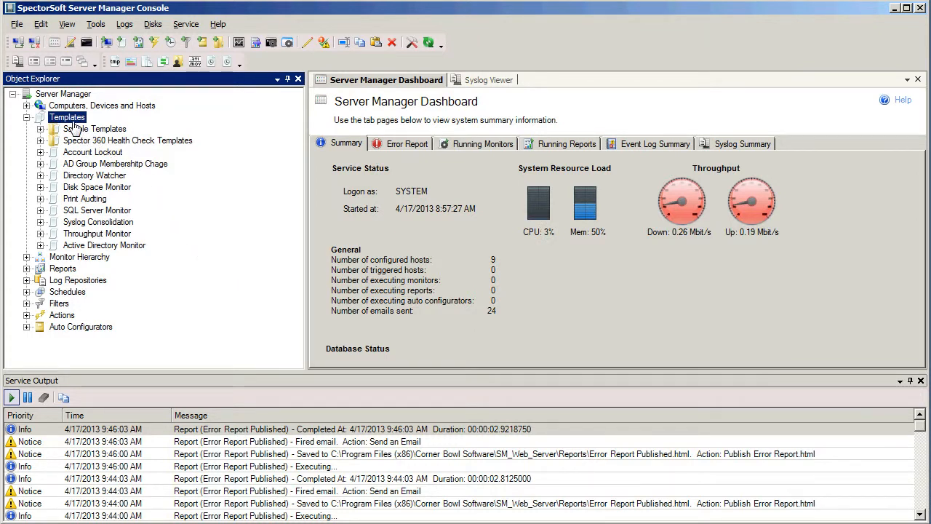
{"action": "mouse_move", "coordinate": [80, 246]}
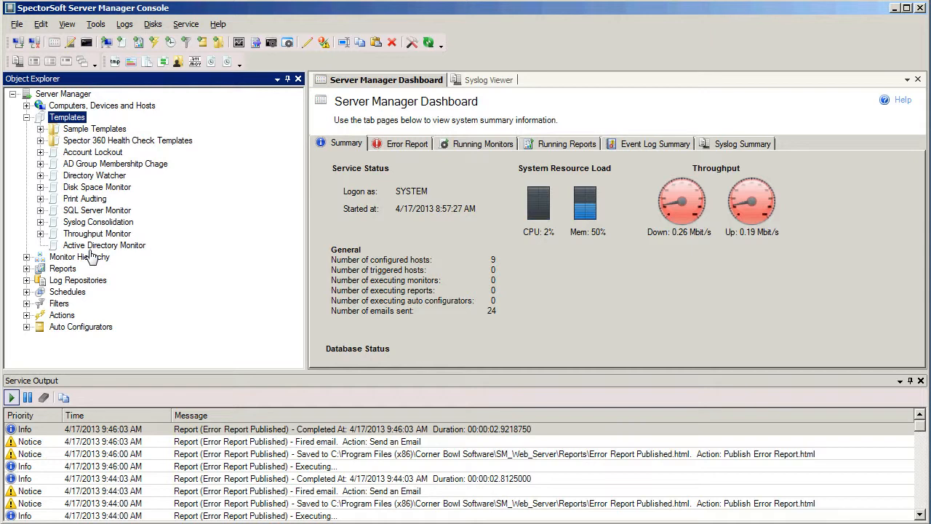
Step: Assign SERVER02 from Production Machines > Domain Controllers to the Active Directory Monitor template
{"action": "right_click", "coordinate": [104, 245]}
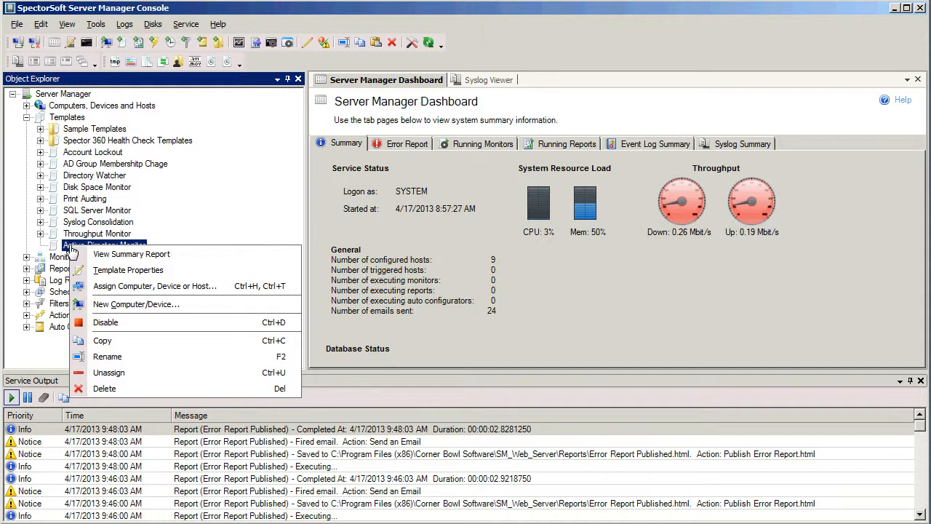
{"action": "mouse_move", "coordinate": [196, 286]}
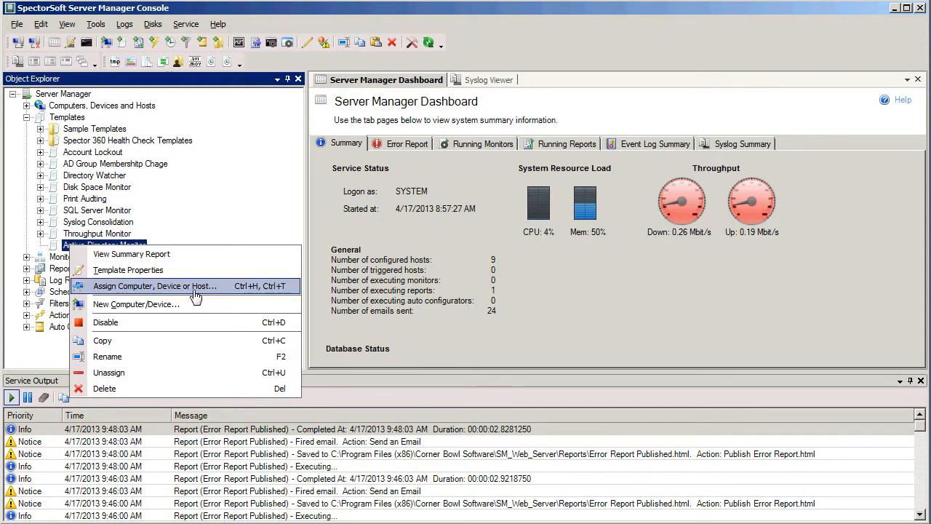
{"action": "left_click", "coordinate": [155, 285]}
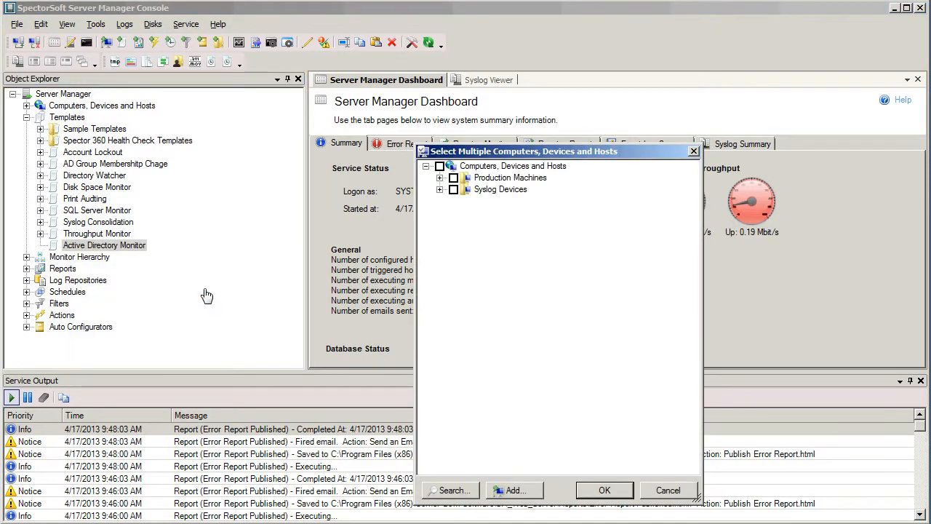
{"action": "mouse_move", "coordinate": [386, 215]}
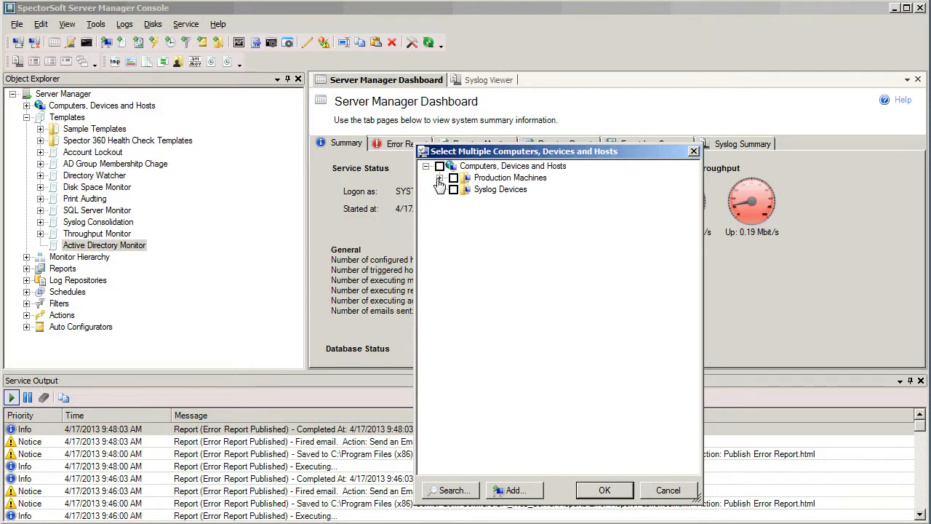
{"action": "left_click", "coordinate": [440, 177]}
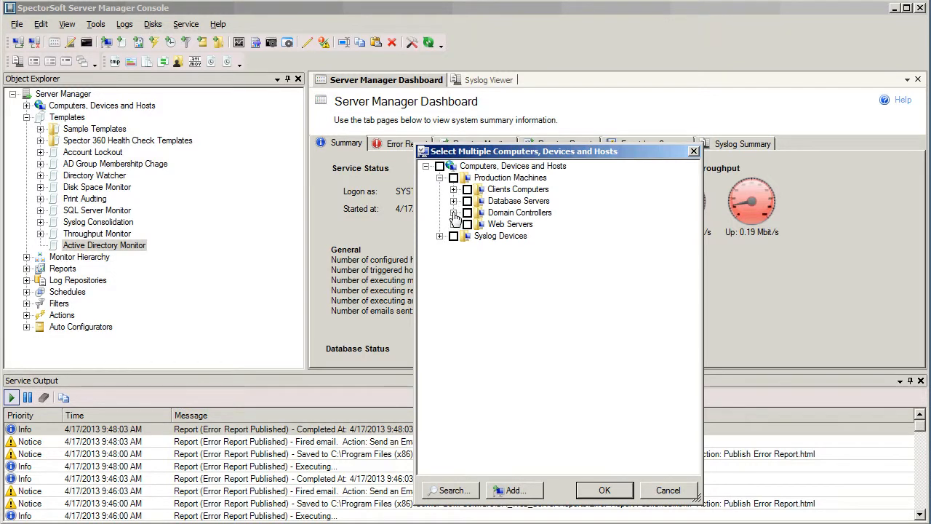
{"action": "left_click", "coordinate": [454, 211]}
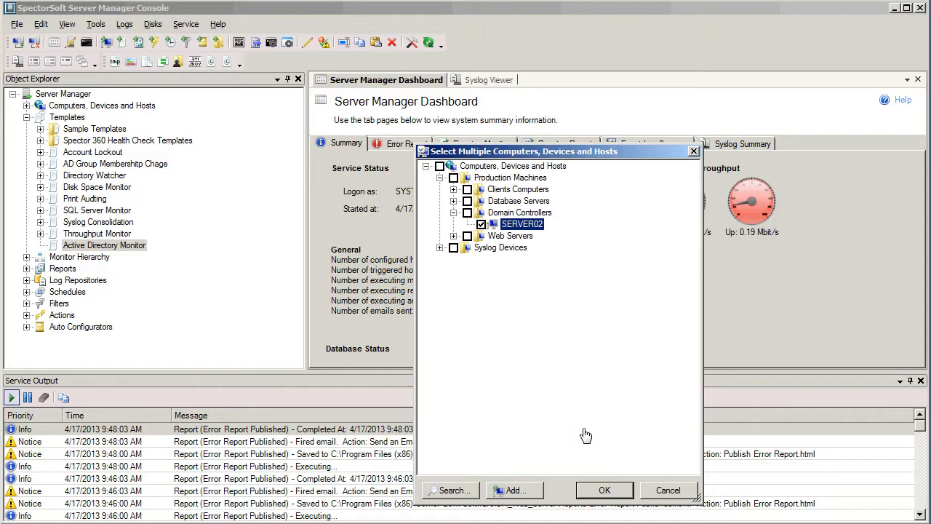
{"action": "left_click", "coordinate": [604, 490]}
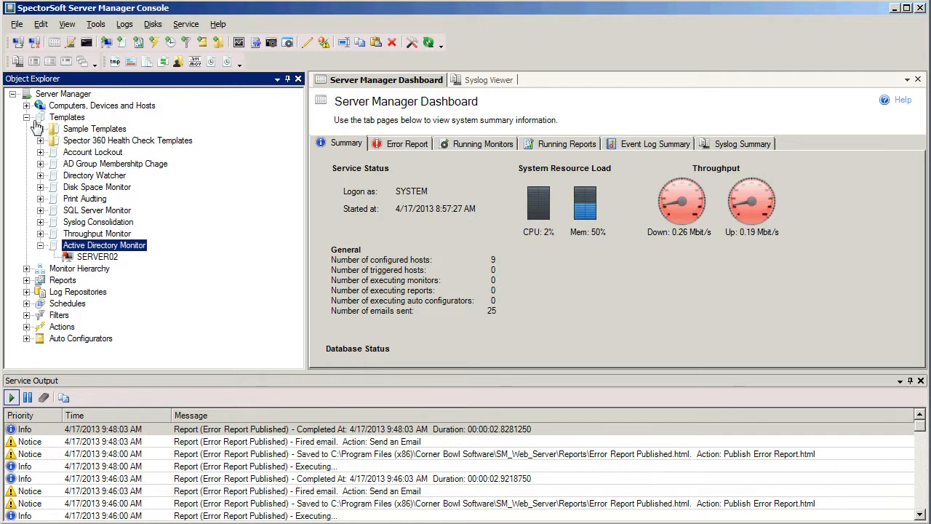
Step: Select and right-click Active Directory Monitor under Domain Controllers > SERVER02
{"action": "left_click", "coordinate": [27, 106]}
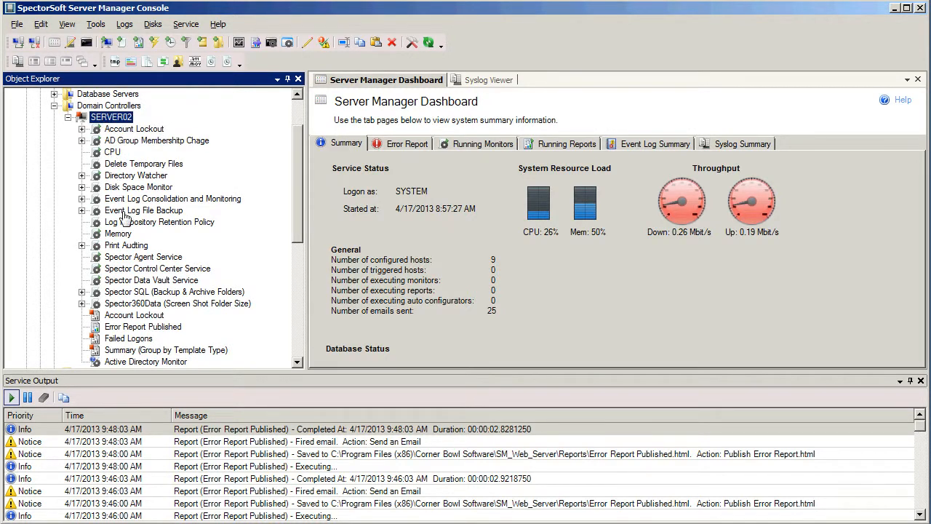
{"action": "left_click", "coordinate": [145, 362]}
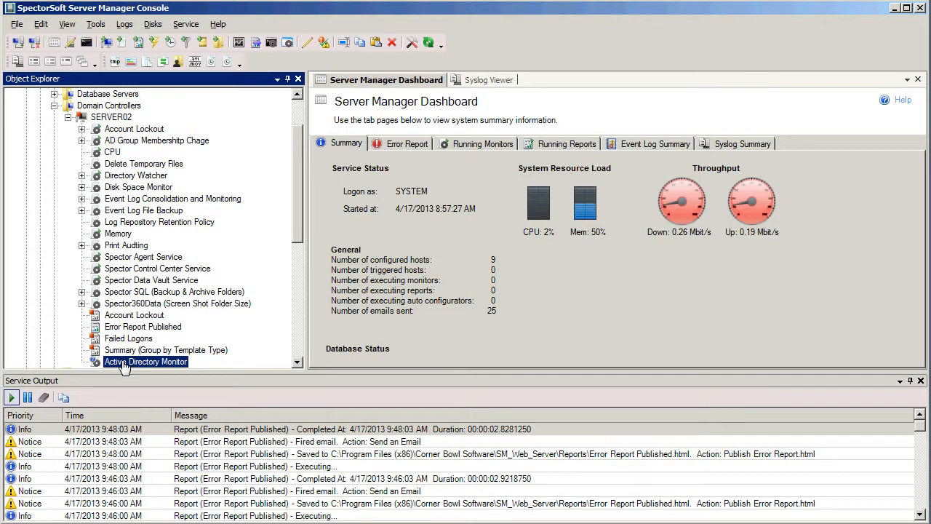
{"action": "right_click", "coordinate": [146, 362]}
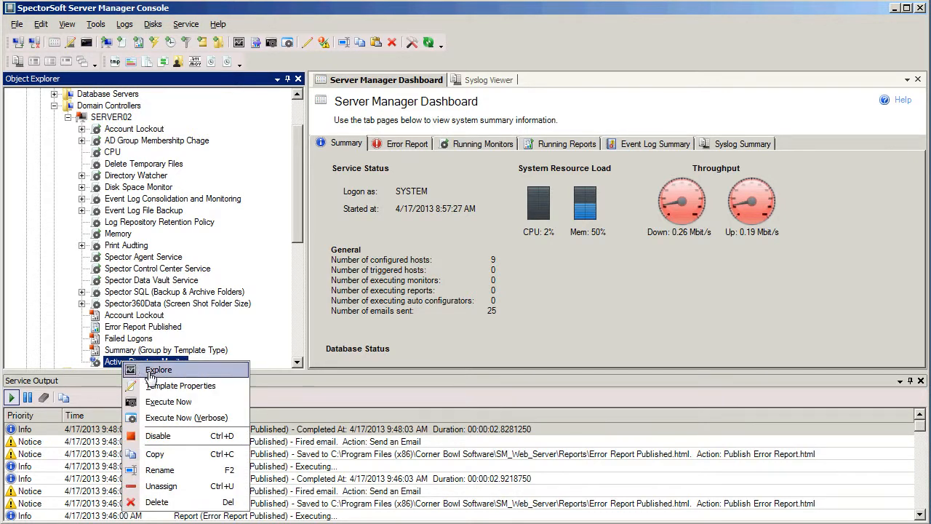
Step: Explore SERVER02's Active Directory Monitor to view its status and schedule
{"action": "left_click", "coordinate": [159, 369]}
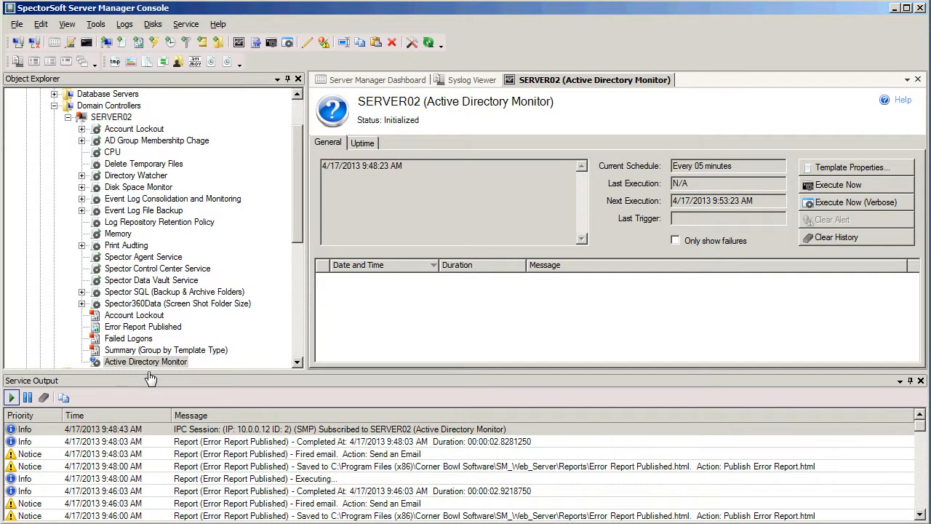
{"action": "mouse_move", "coordinate": [423, 294]}
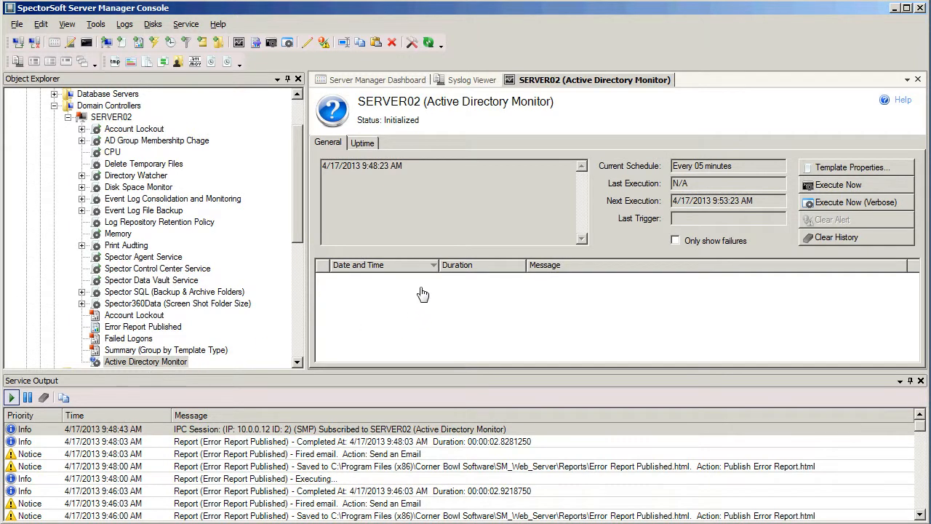
{"action": "mouse_move", "coordinate": [422, 335]}
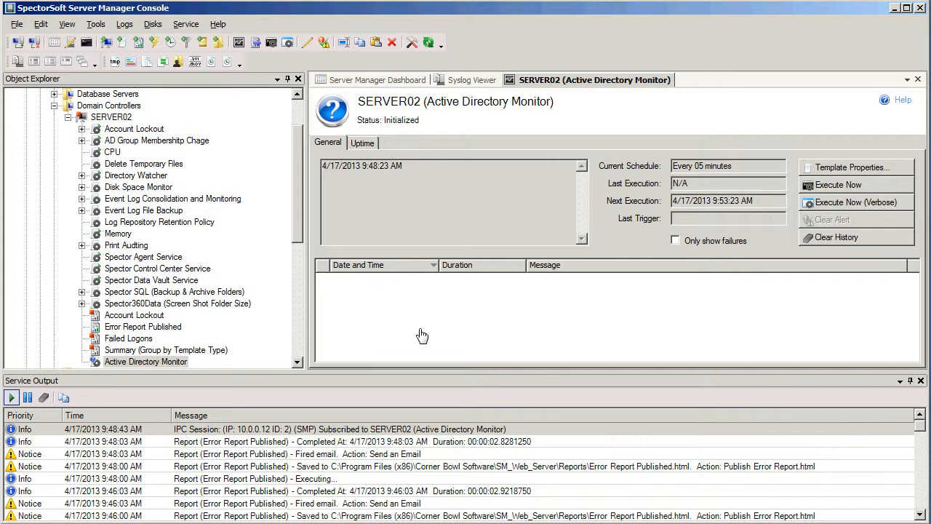
{"action": "mouse_move", "coordinate": [434, 337]}
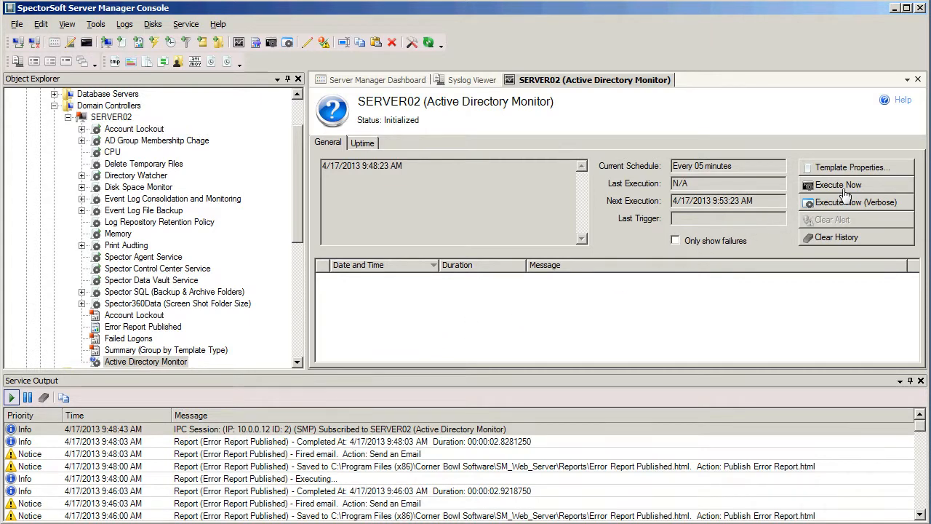
Step: Execute SERVER02's Active Directory Monitor now and acknowledge the queued-for-execution notice
{"action": "left_click", "coordinate": [837, 184]}
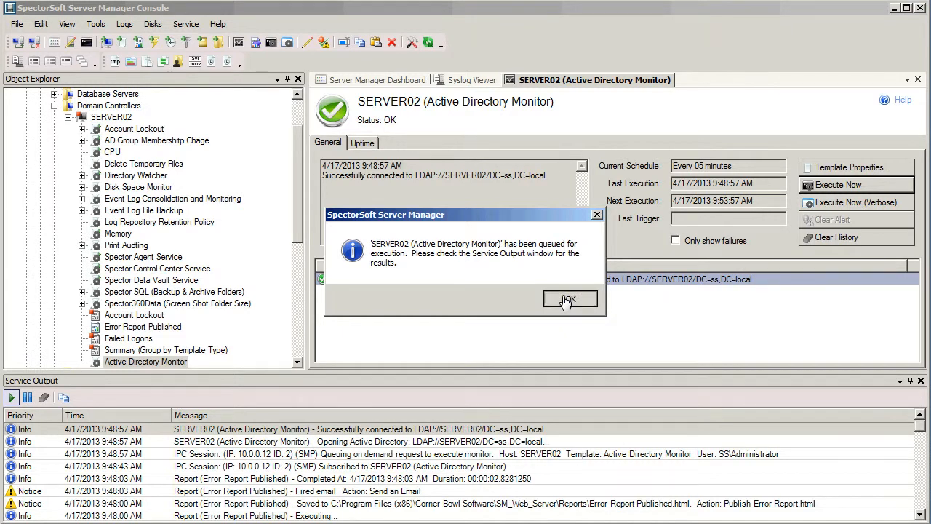
{"action": "left_click", "coordinate": [569, 299]}
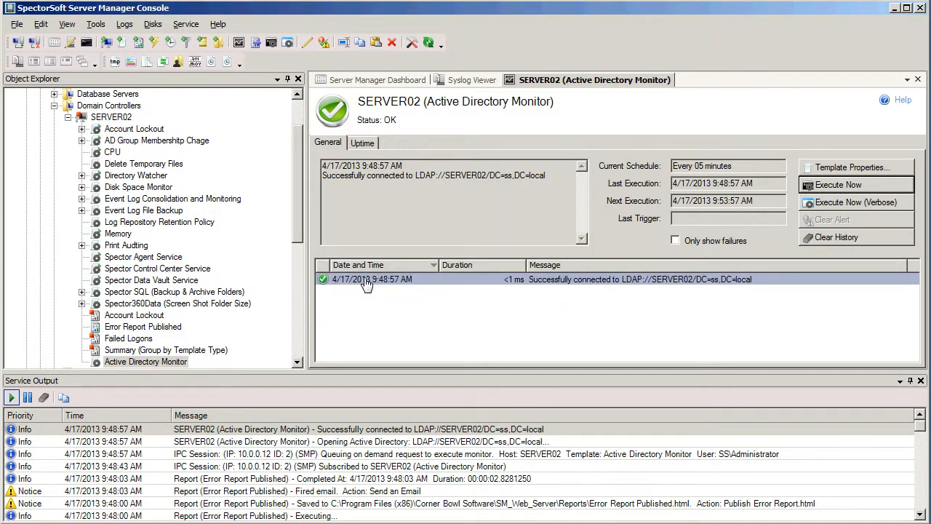
{"action": "mouse_move", "coordinate": [542, 288]}
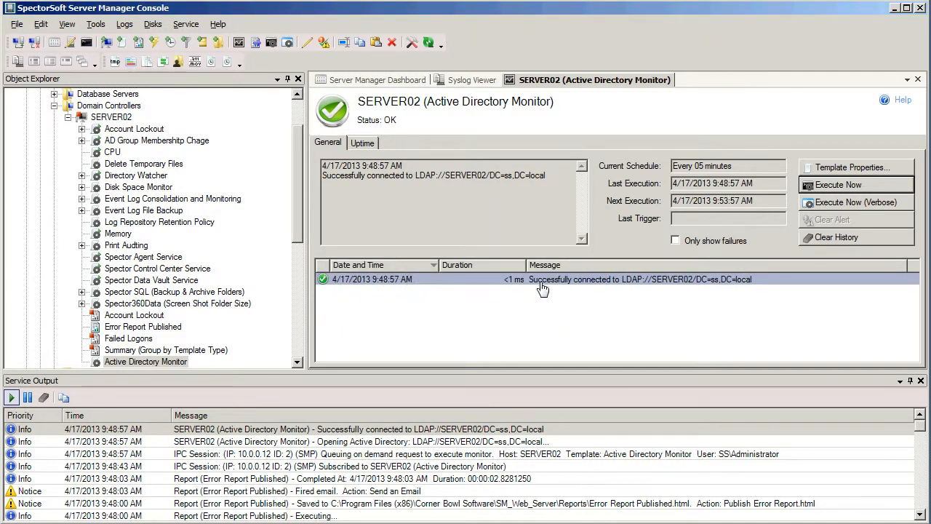
{"action": "mouse_move", "coordinate": [664, 288]}
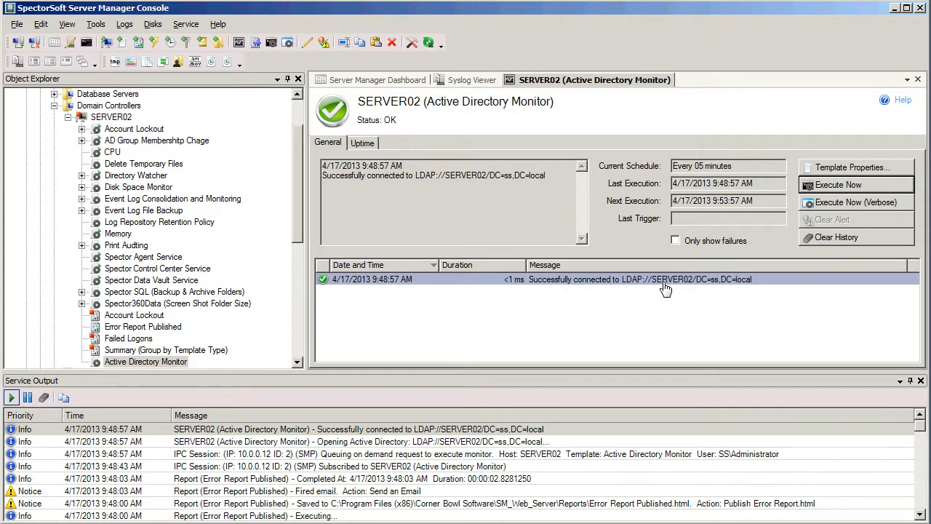
{"action": "mouse_move", "coordinate": [759, 206]}
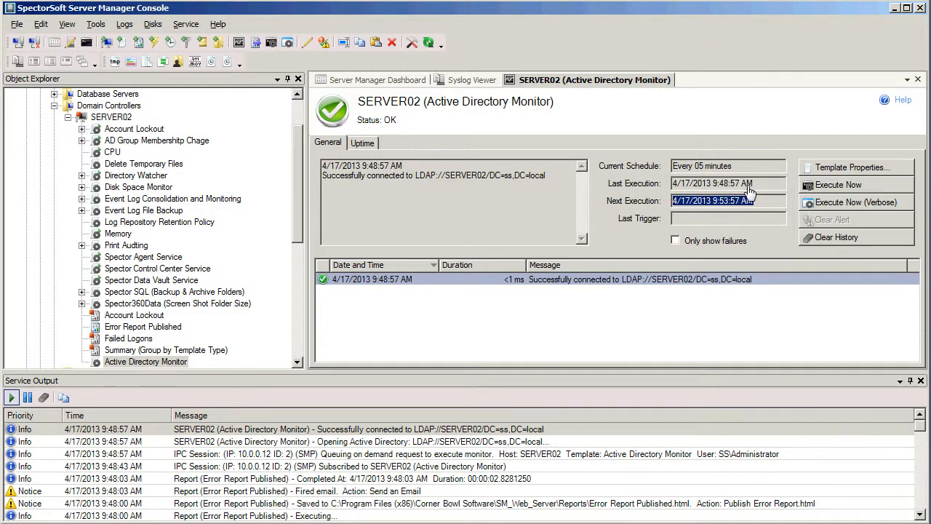
{"action": "mouse_move", "coordinate": [691, 291]}
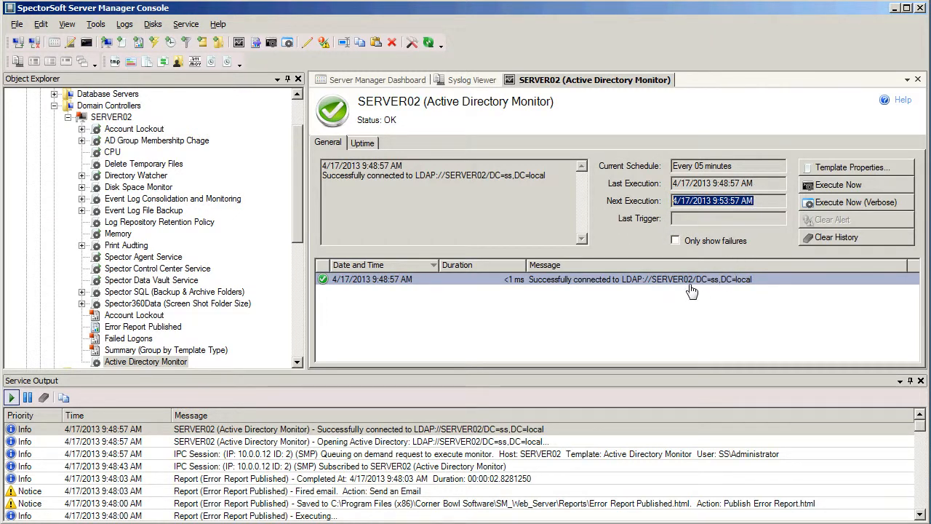